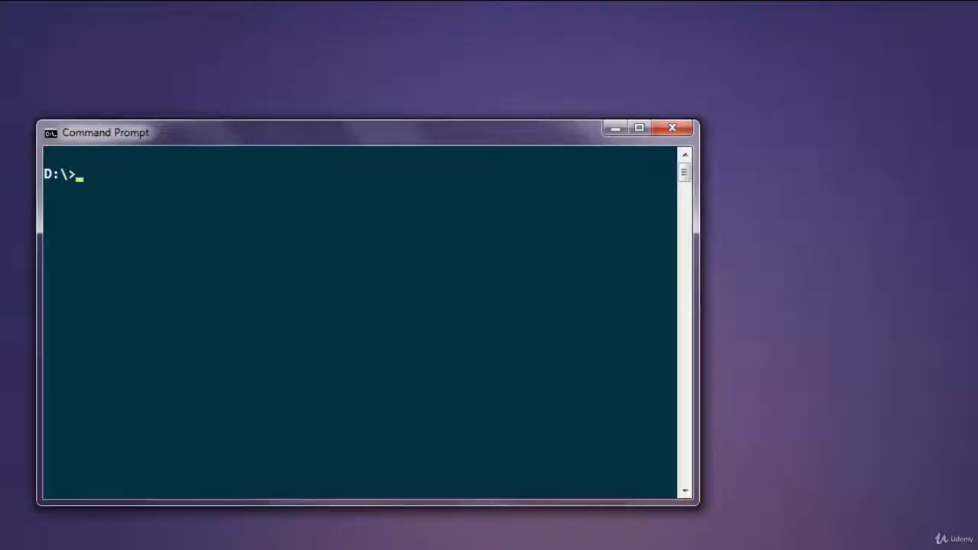
Step: Enter the command npm install fast-csv at the D:\ prompt without running it yet
type("np")
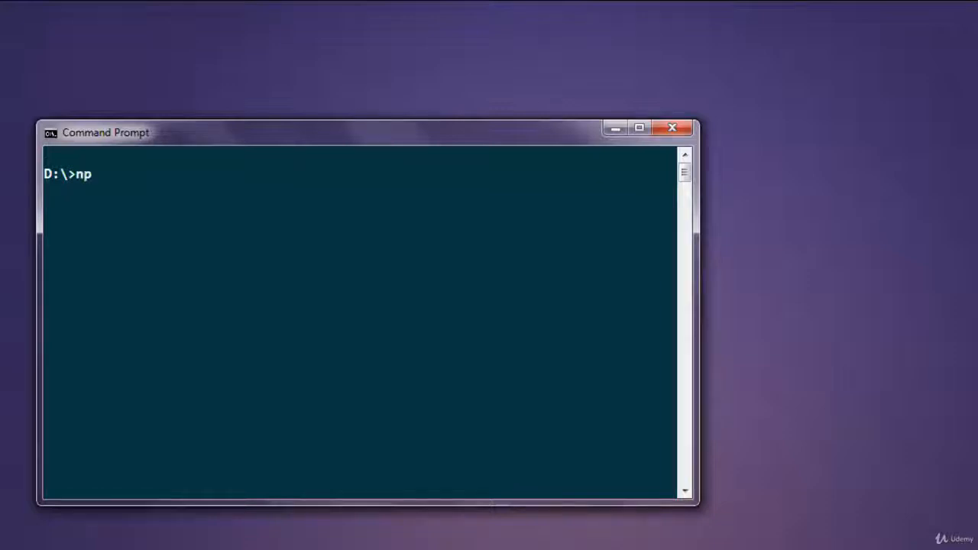
type("m install")
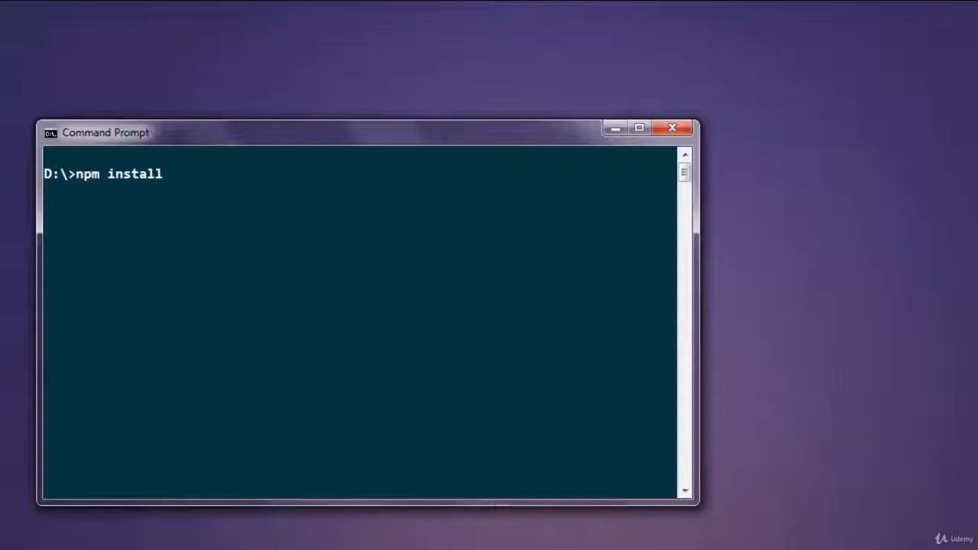
type("fast-")
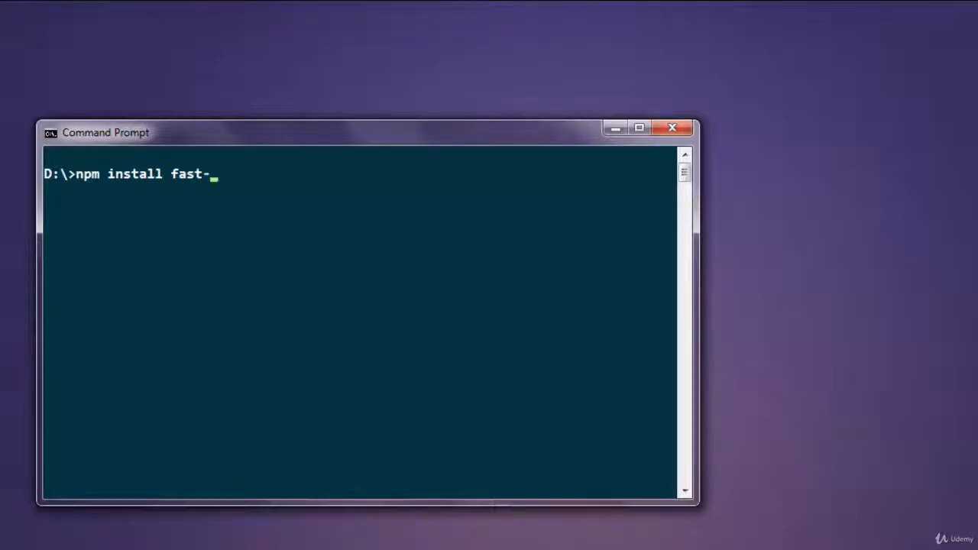
type("csv")
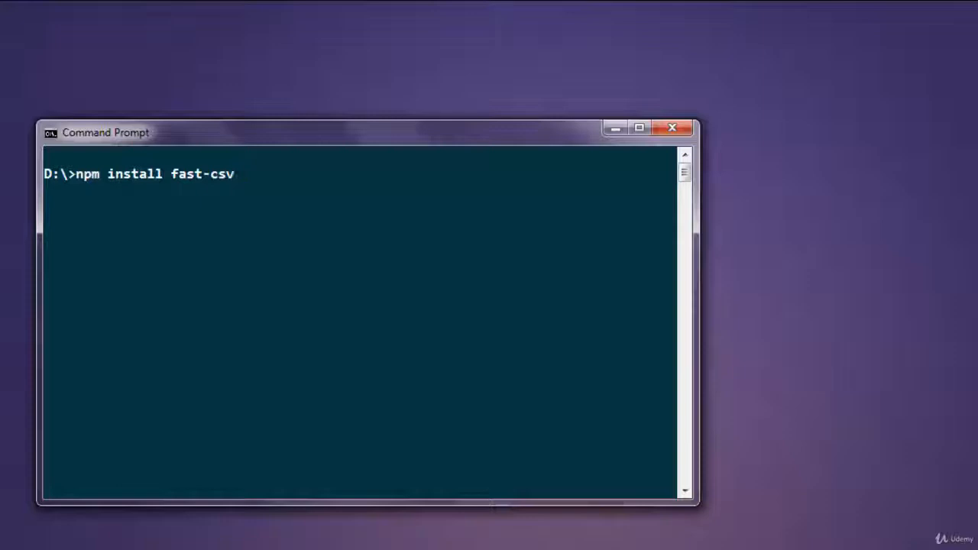
Step: Run the fast-csv install, then add var fs = require('fs'); to sample.js
key("Backspace")
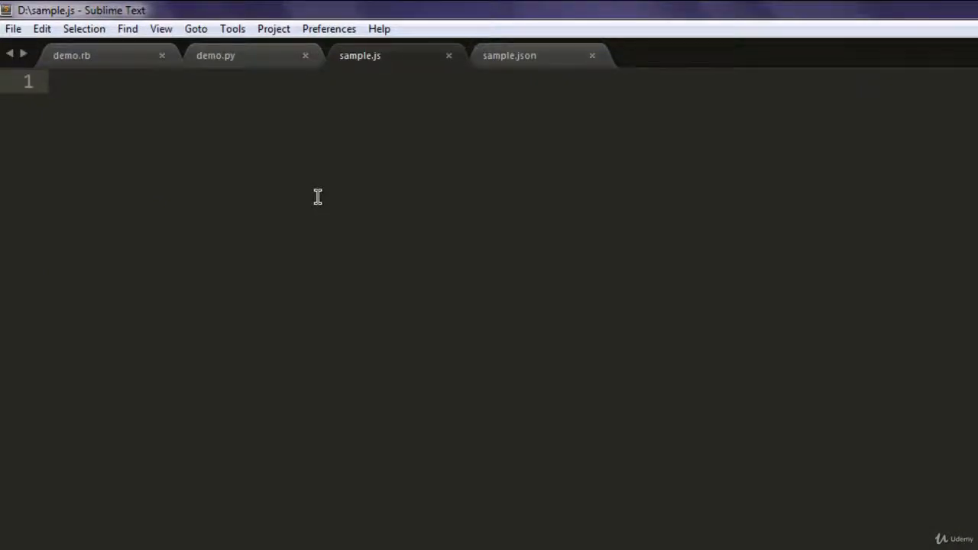
type("var f")
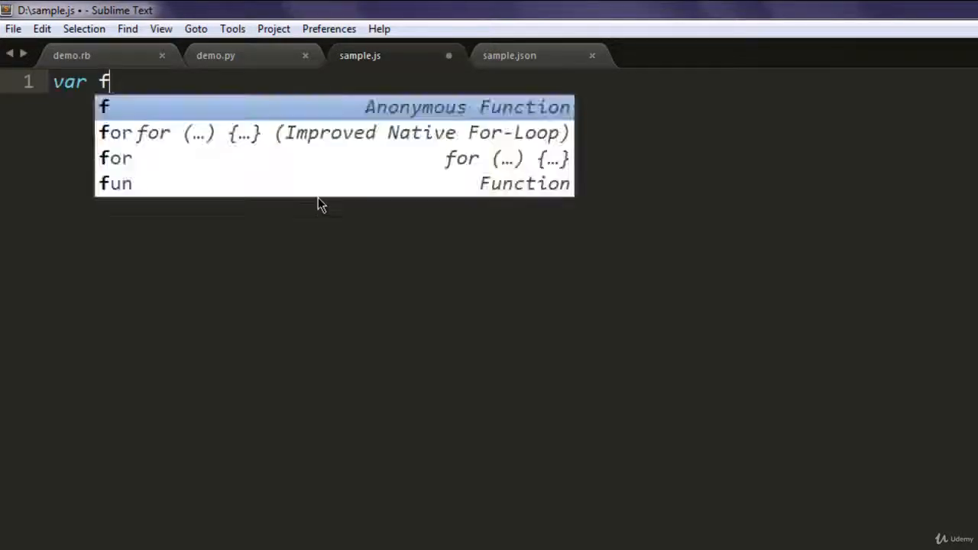
type("s = reuq")
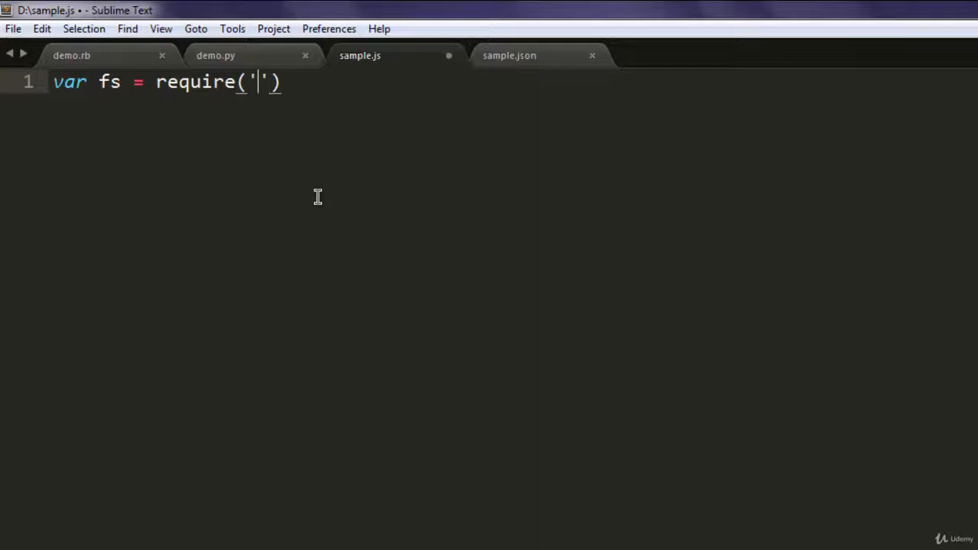
type("fs');")
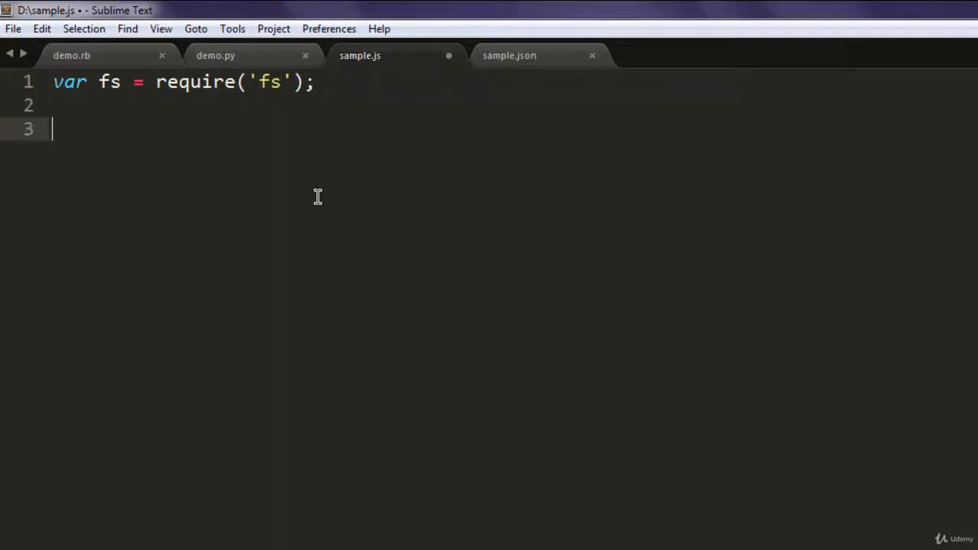
Step: Add var csv = require('fast-csv'); on the next line
type("var cs")
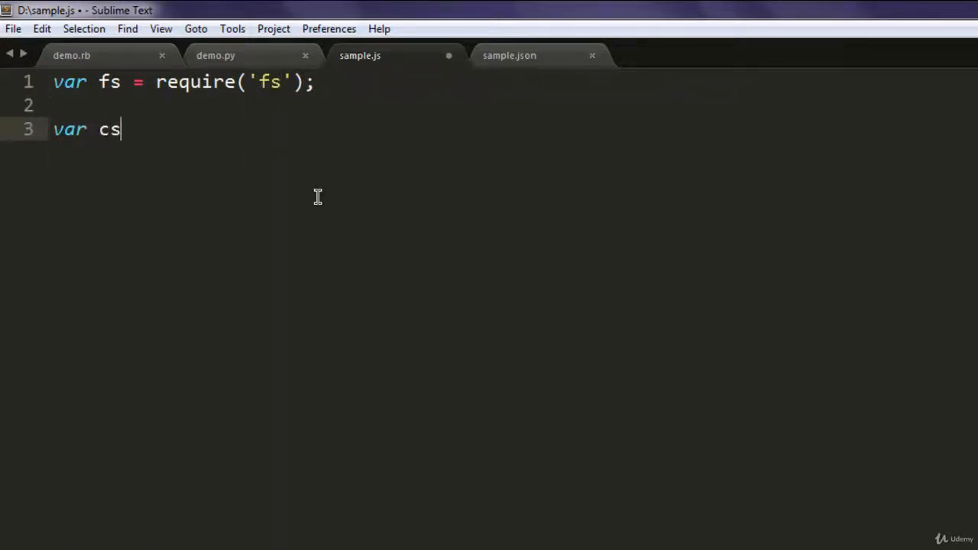
type("v = require('')")
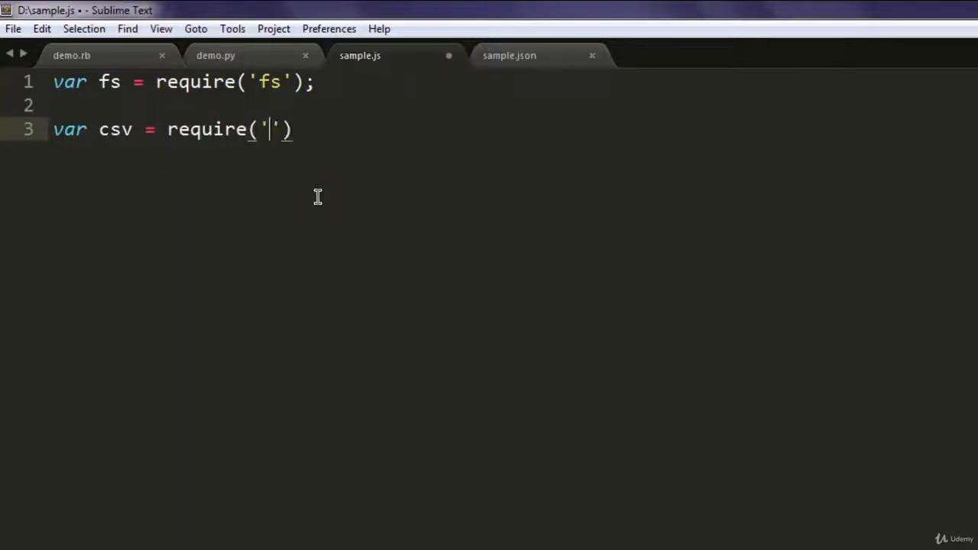
type("fast-csv")
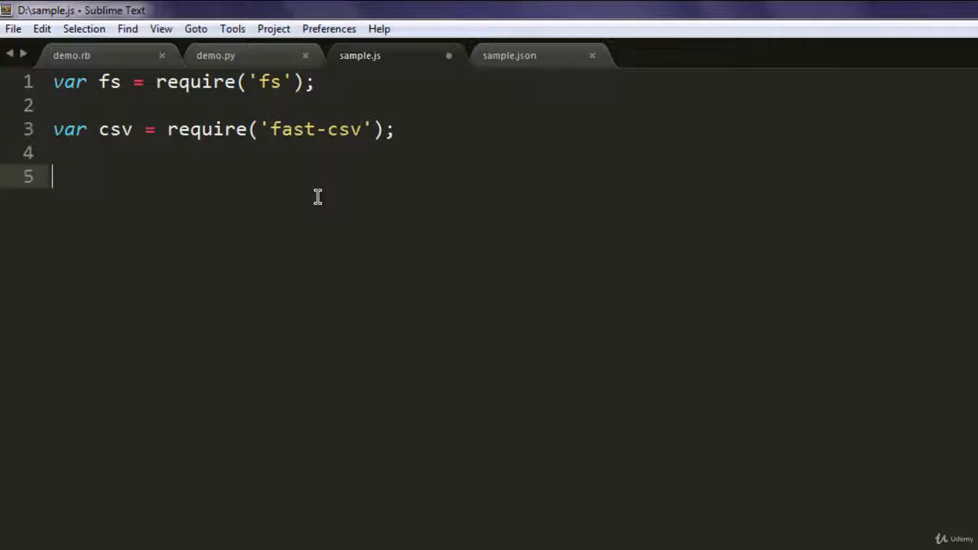
Step: Create a read stream with fs.createReadStream('datasample.csv')
type("fs.")
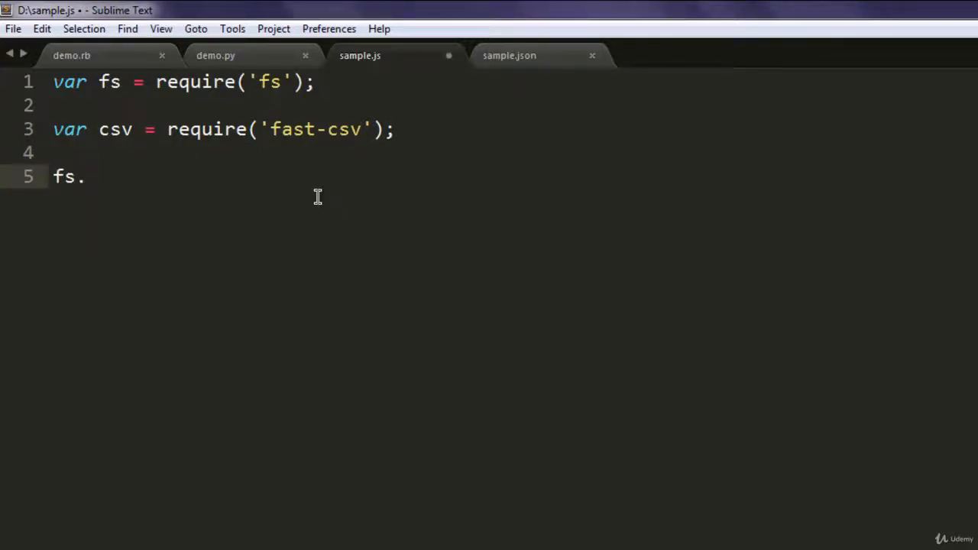
type("crea")
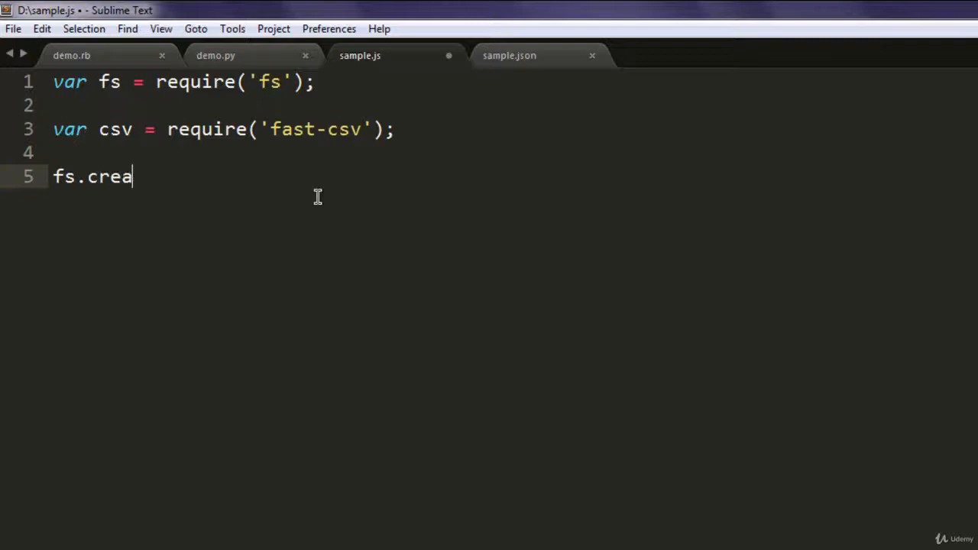
type("teRead")
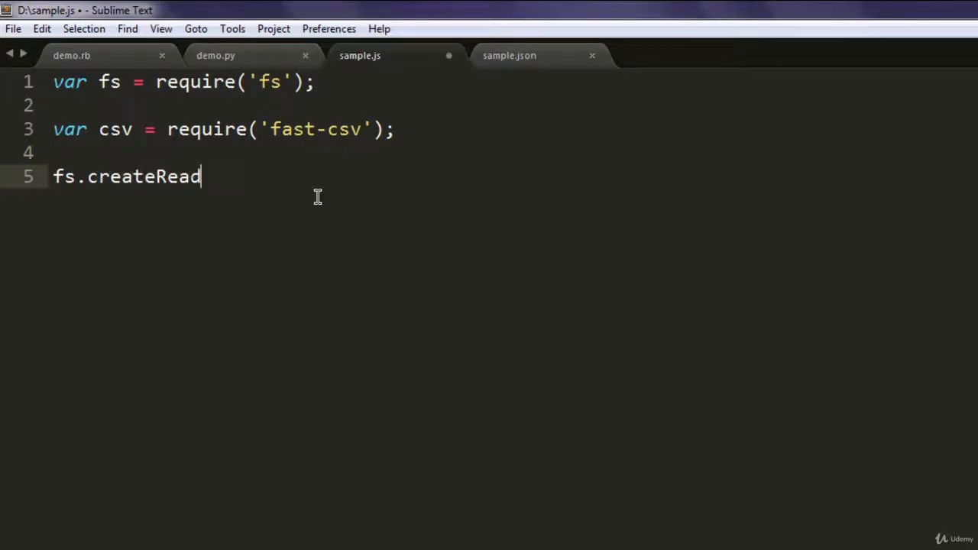
type("Stream")
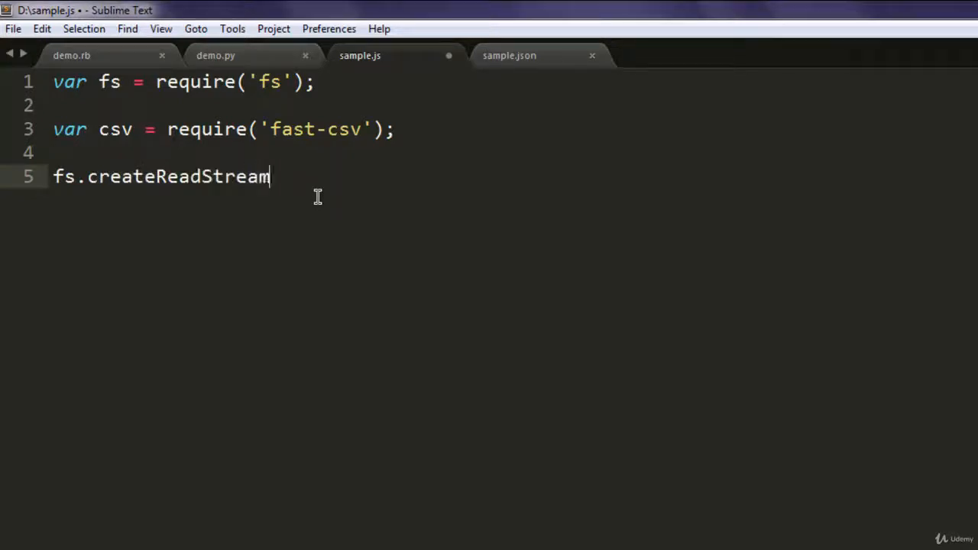
type("('')")
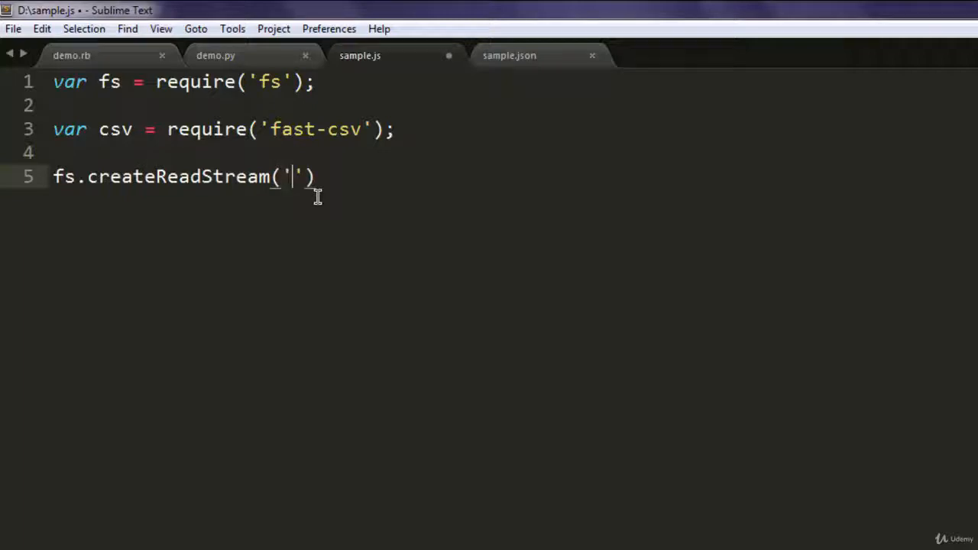
type("data")
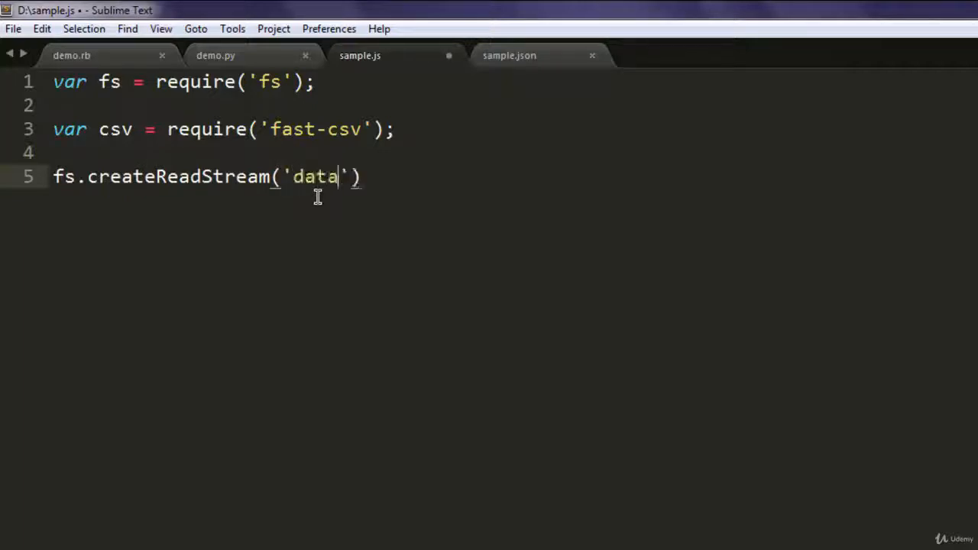
type("sample.")
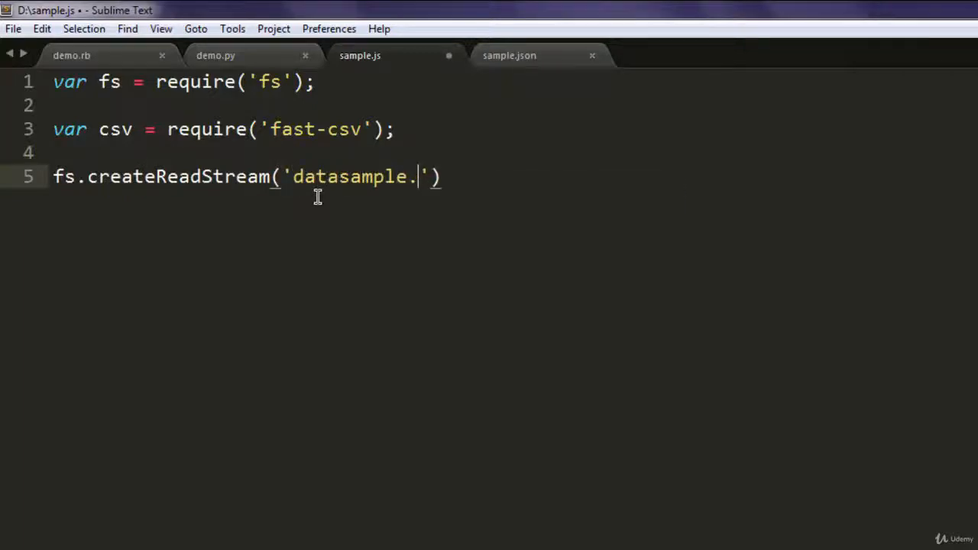
type("csv")
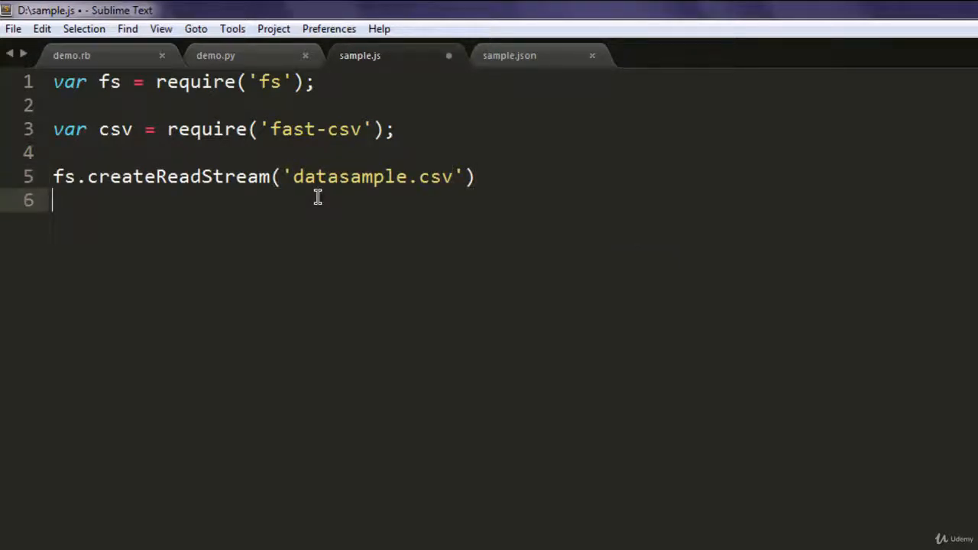
Step: Pipe the read stream through the csv parser with .pipe(csv)
type(".")
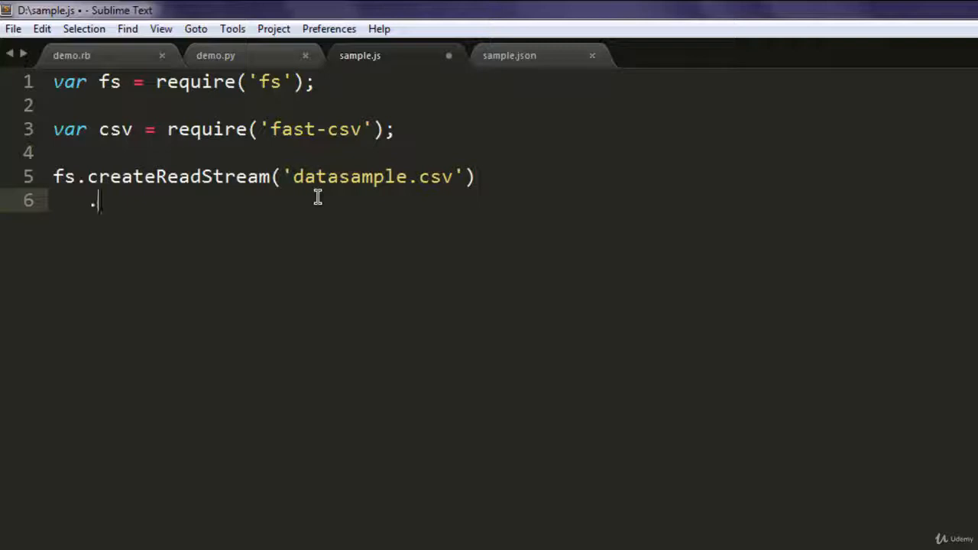
type("p")
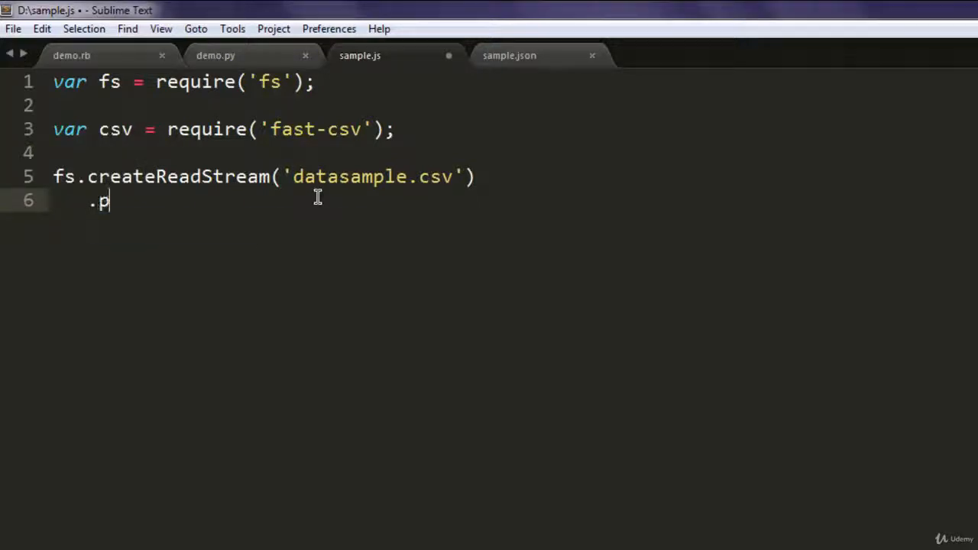
type("ipe()")
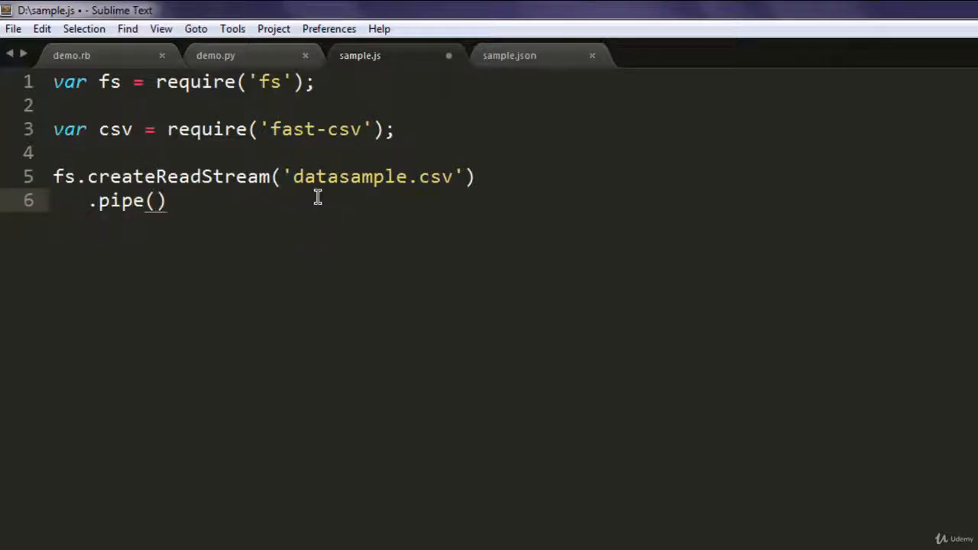
type("csv(")
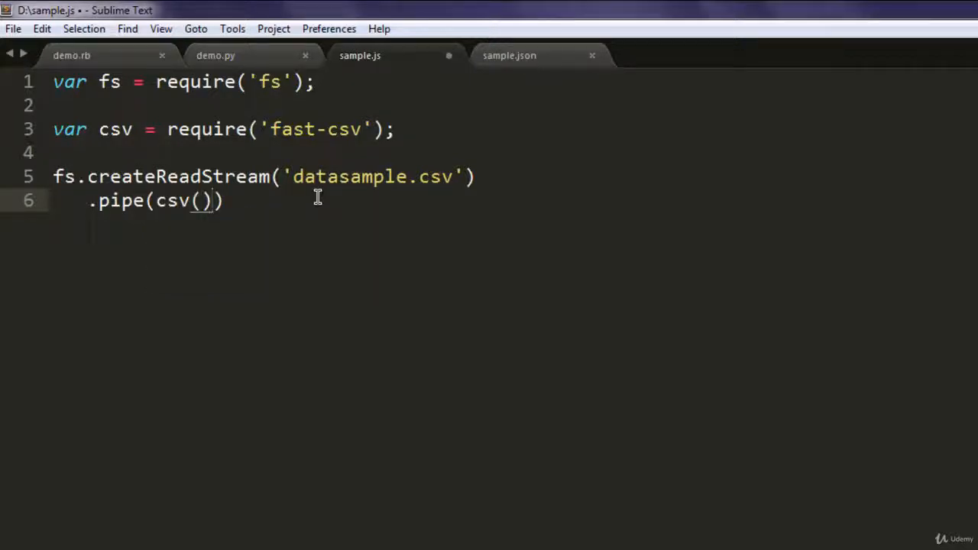
Step: Add a .on('data', function(data){ console.log(data); }) handler logging each row
type(".")
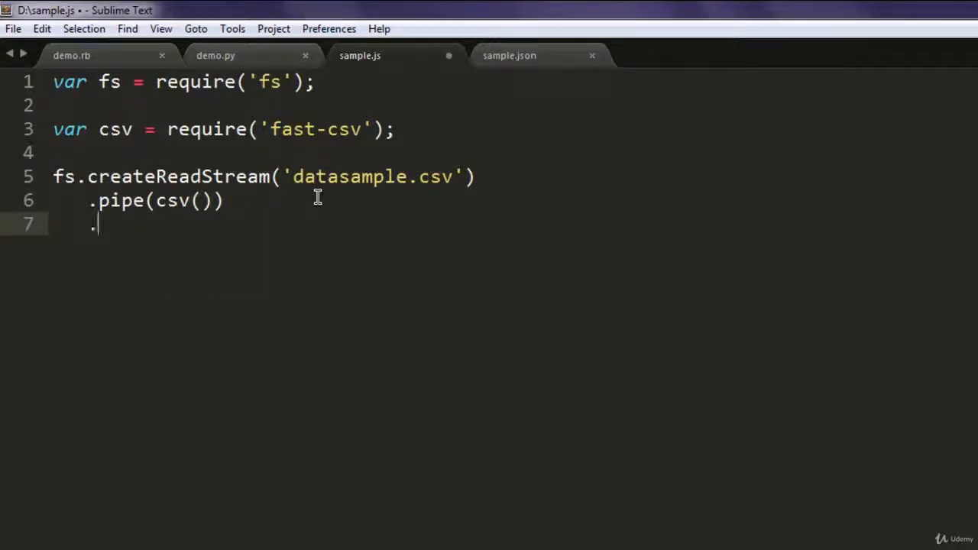
type("on")
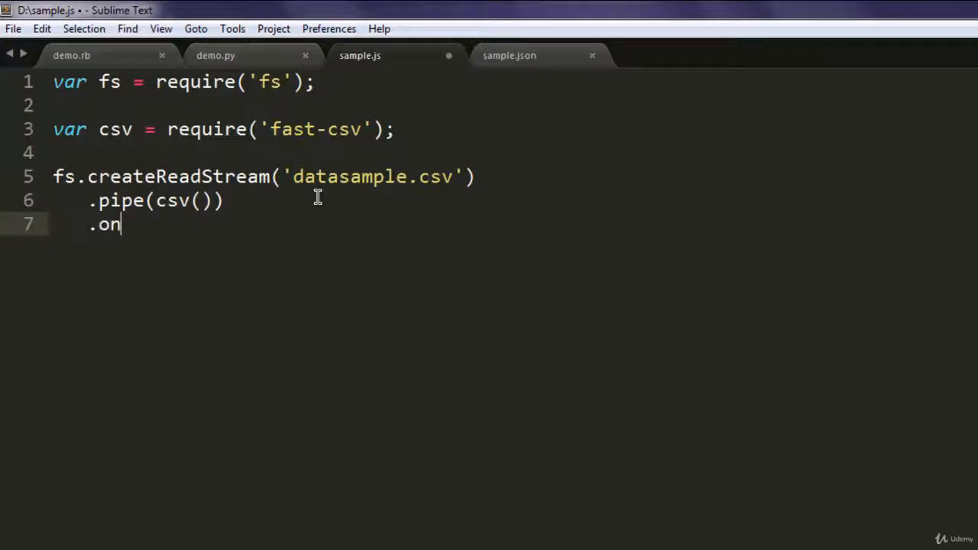
type("('')")
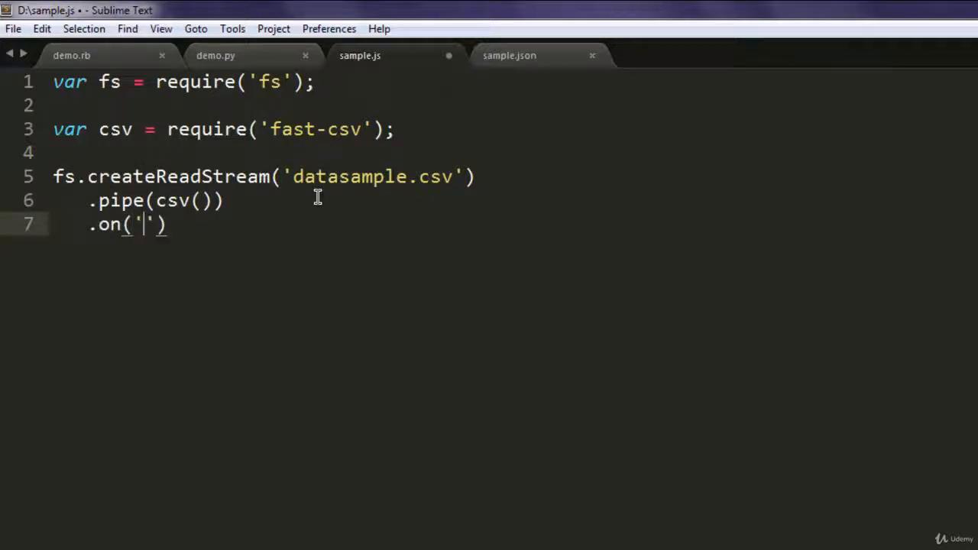
type("data")
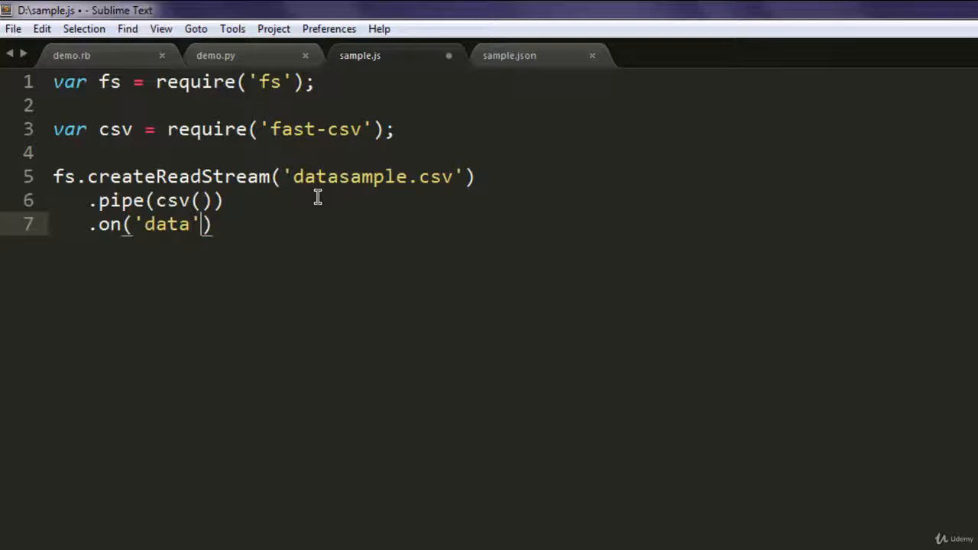
type(",func")
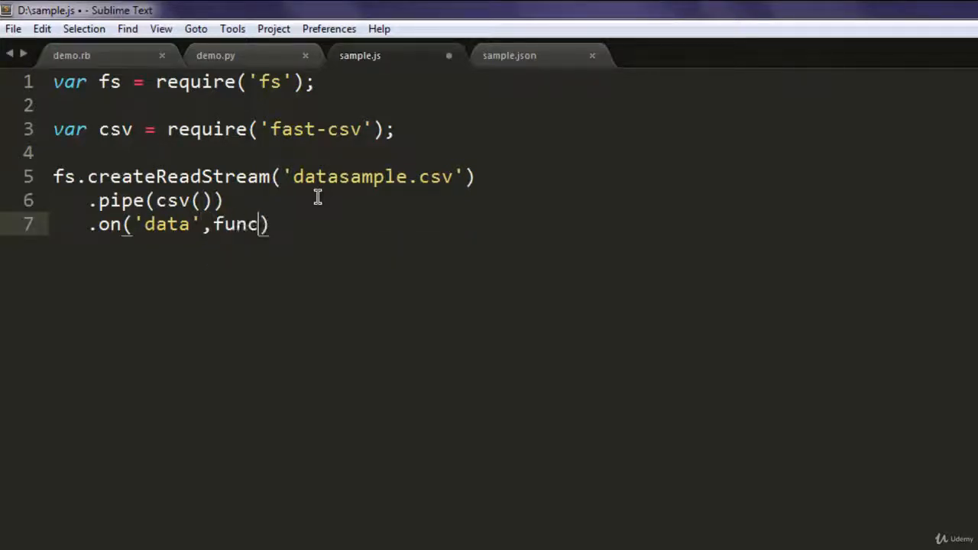
type("tion()")
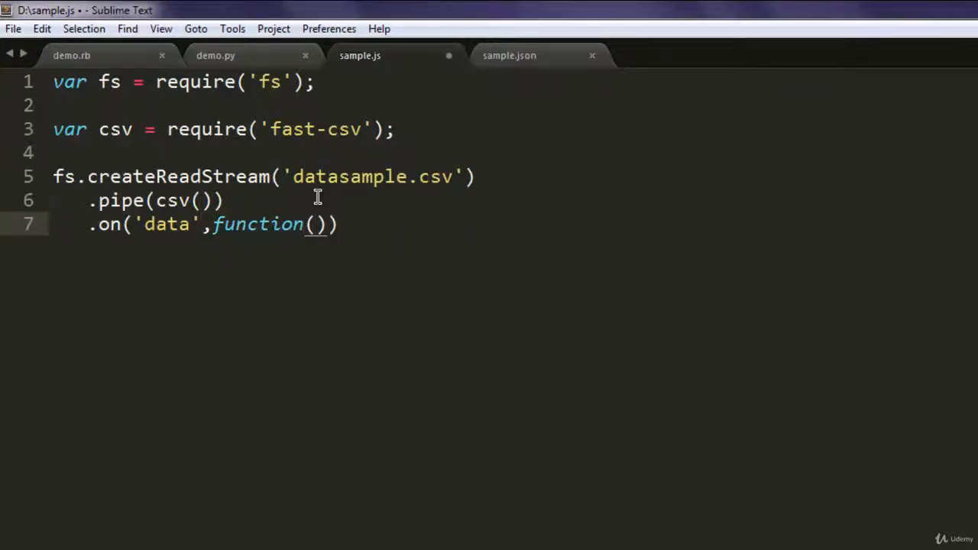
type("data")
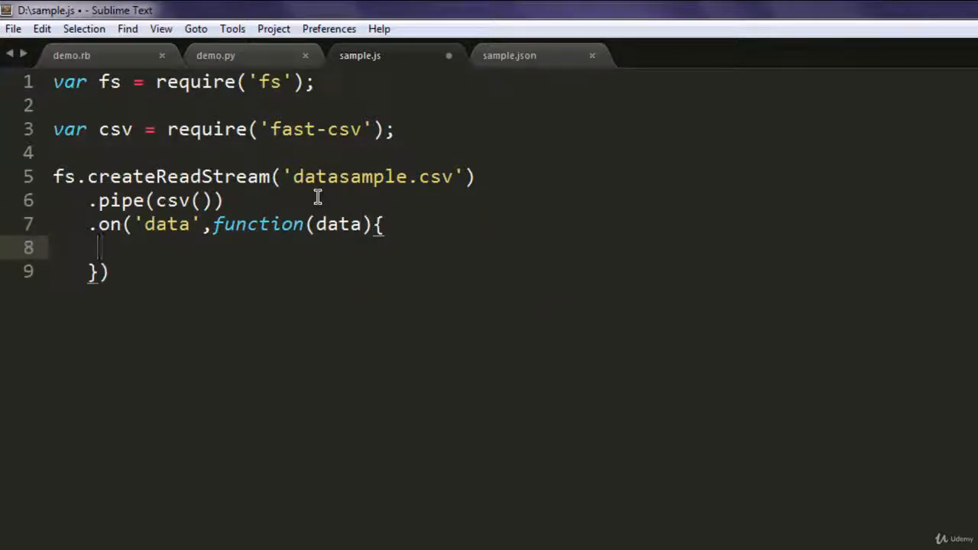
type("console.log")
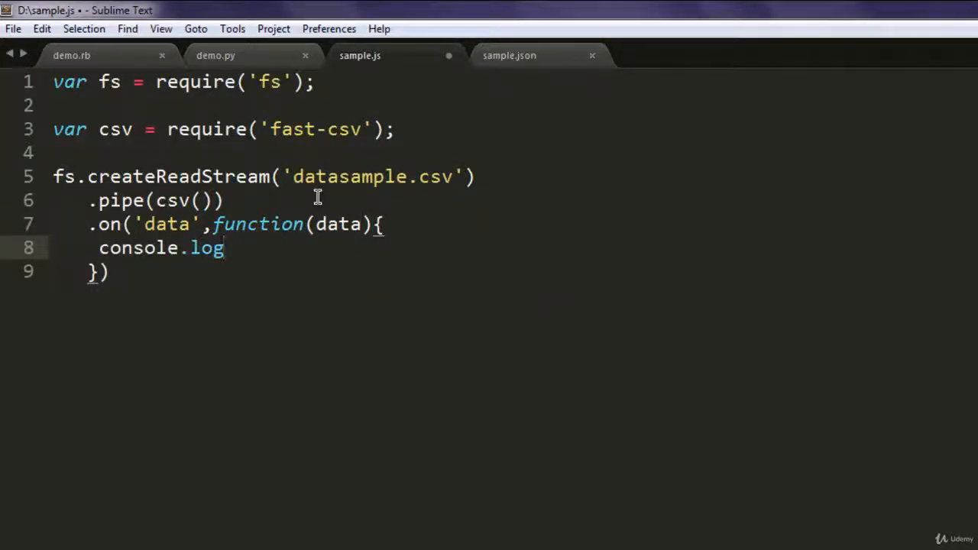
type("(data);")
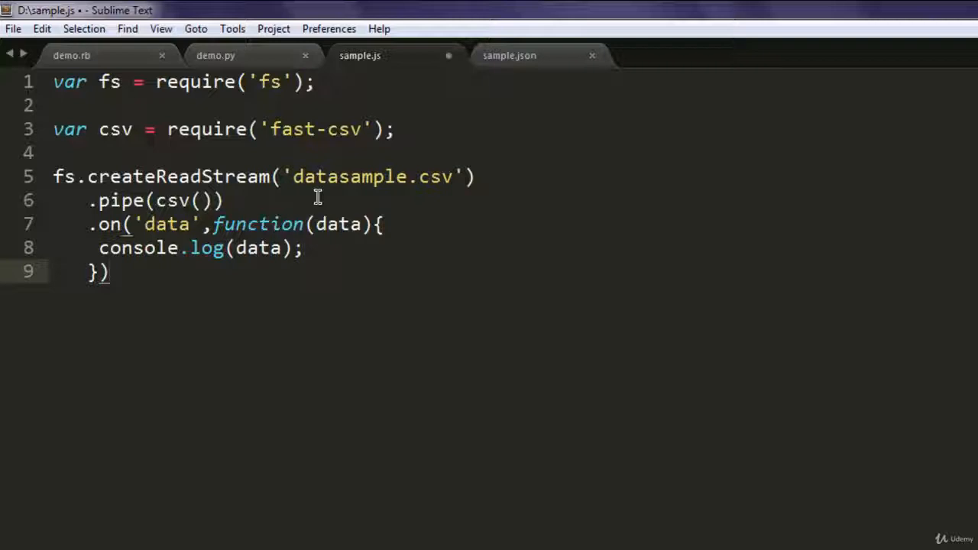
key("Return")
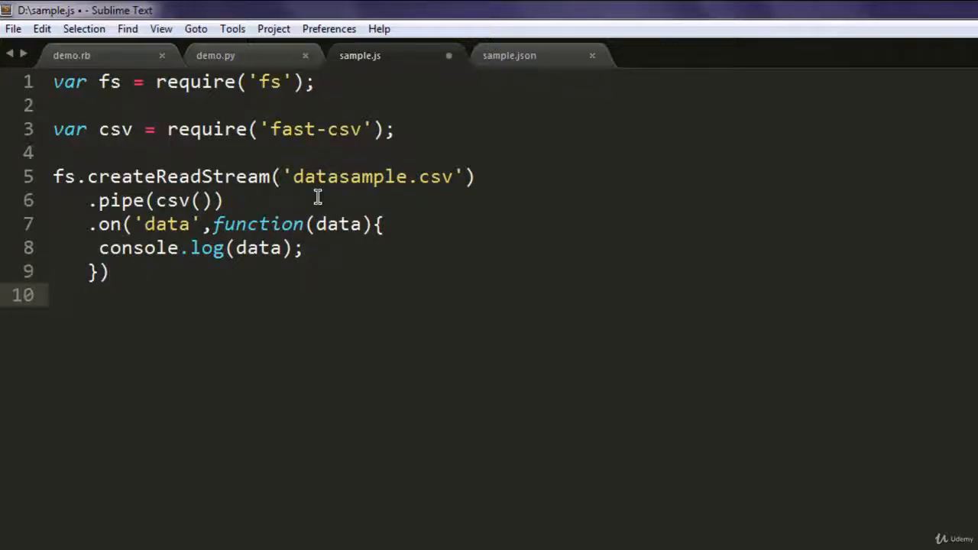
Step: Add a .on('end', ...) handler logging 'Read finished' and save sample.js
type(".on()")
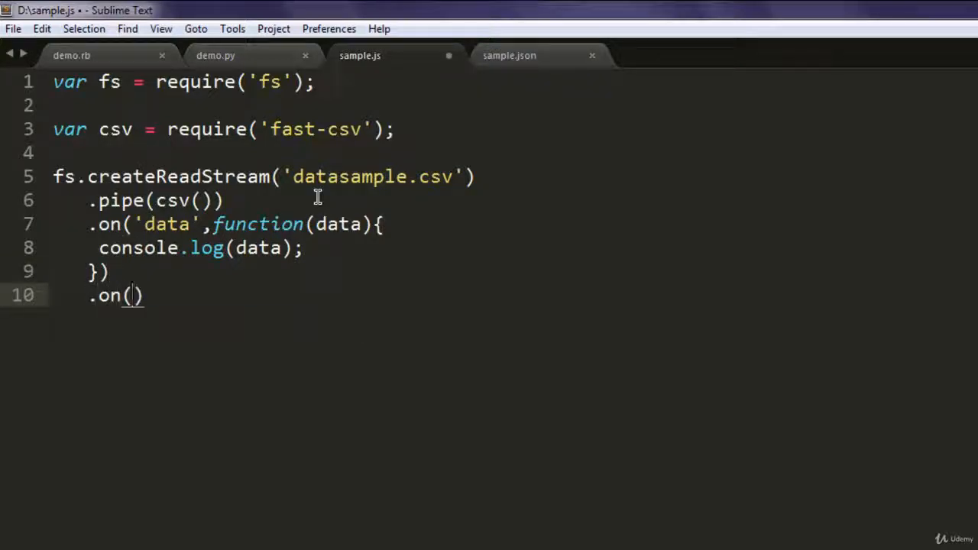
type("'e'")
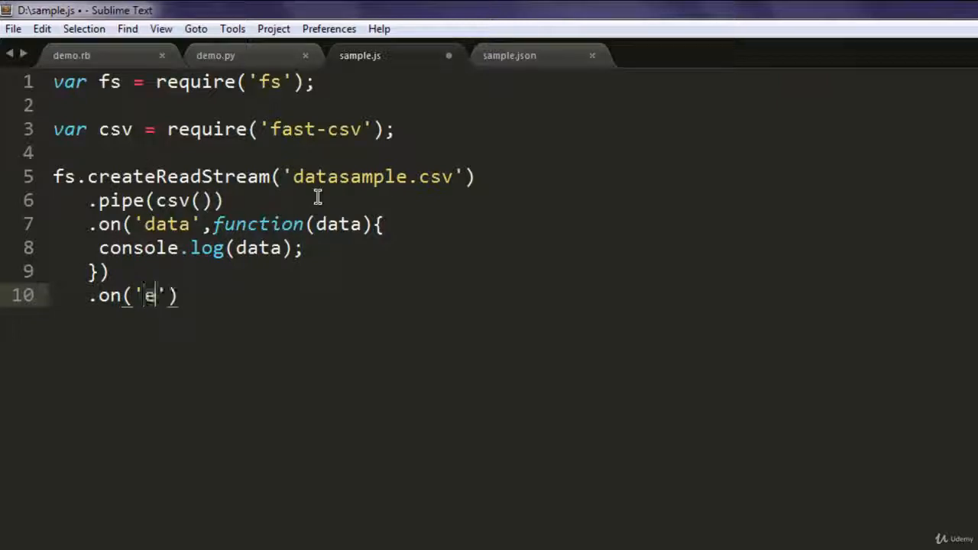
type("nd")
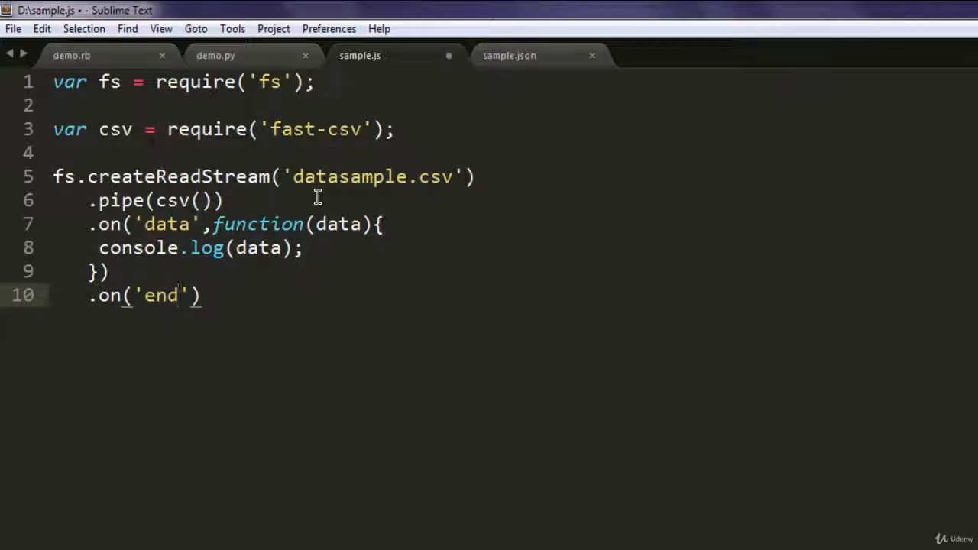
type(",function(data")
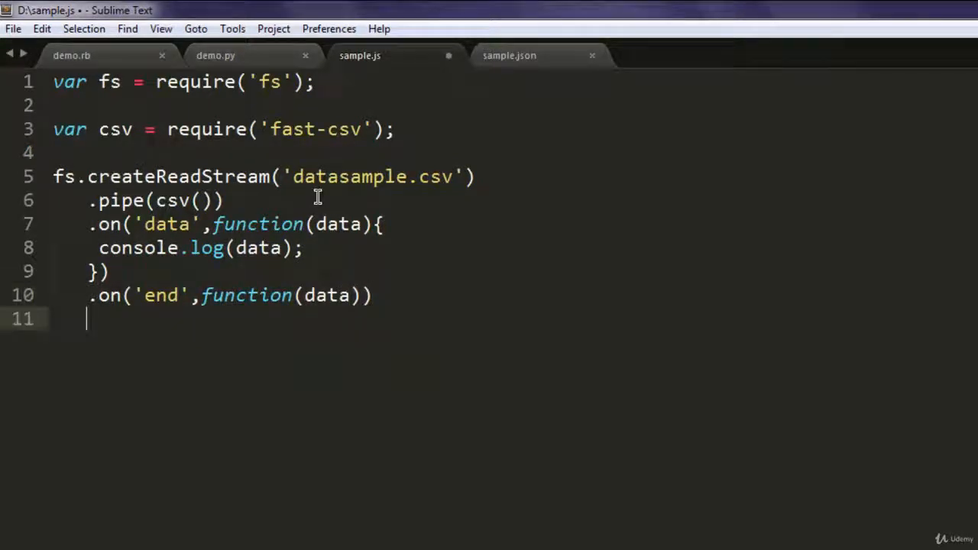
mouse_move(489, 245)
type("{")
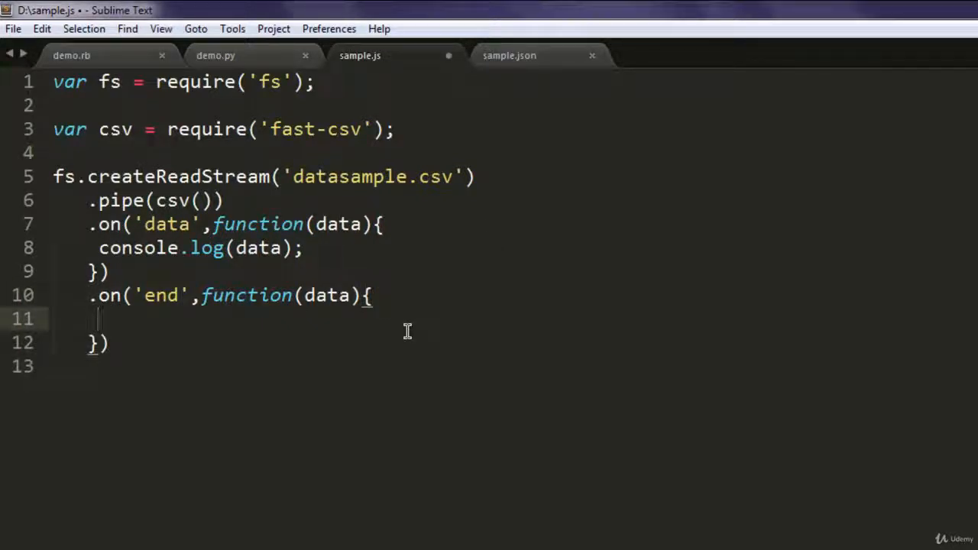
type("console.log")
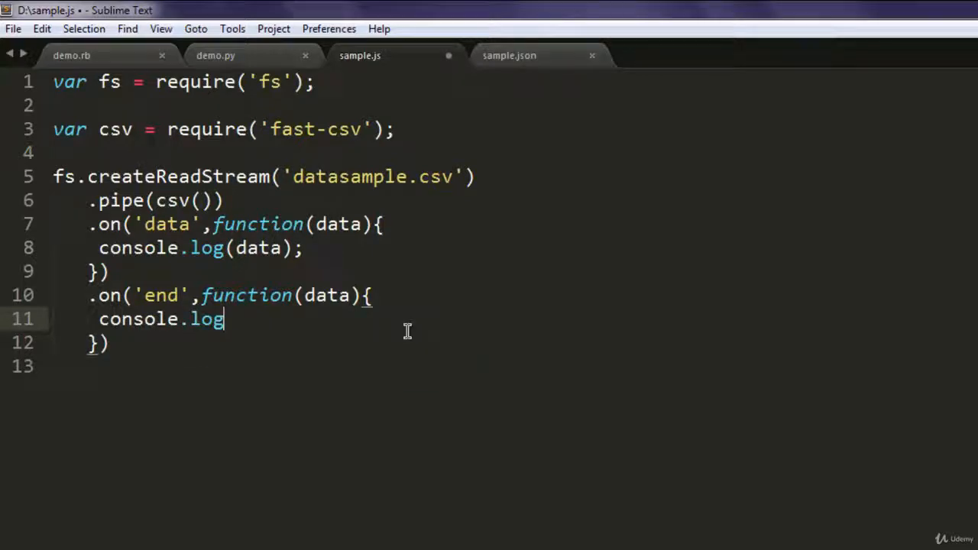
type("()")
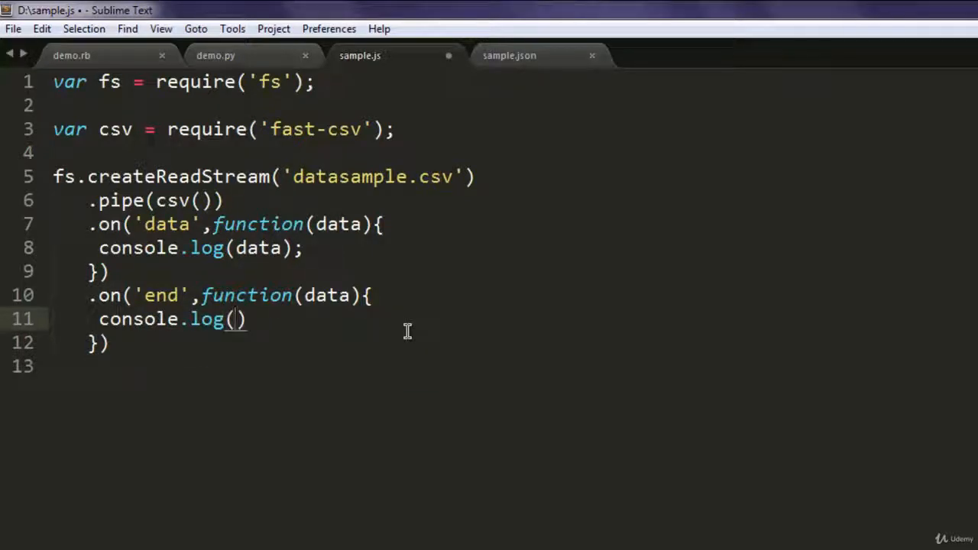
type("Read finished'")
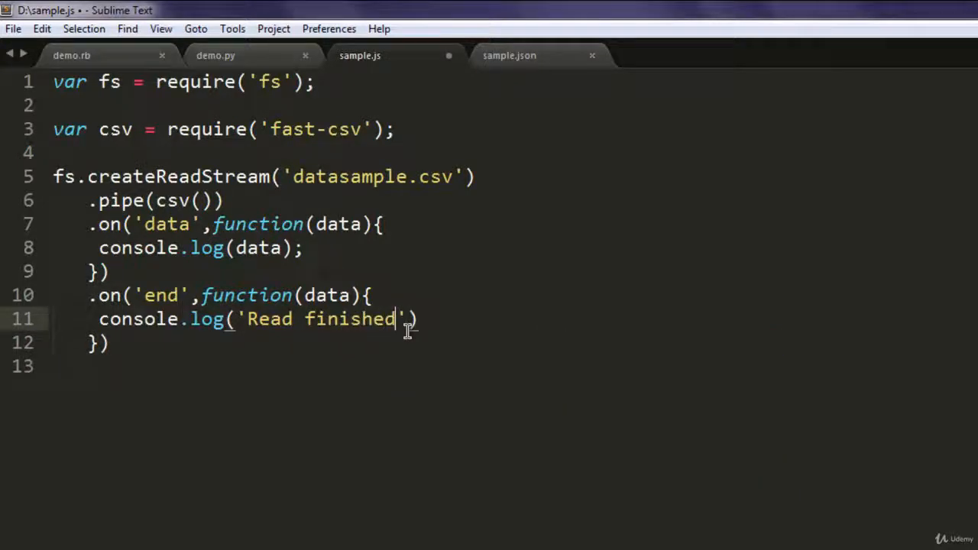
type(";")
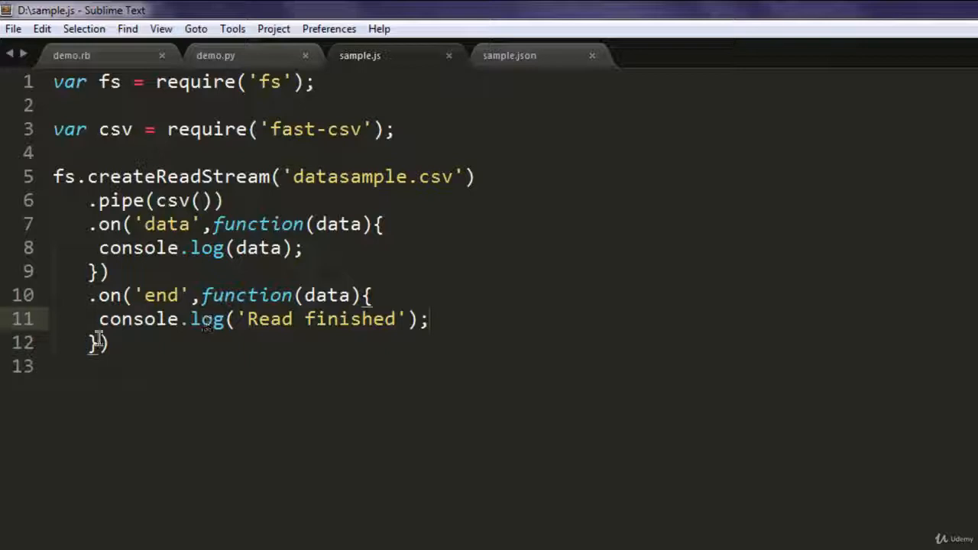
type(");")
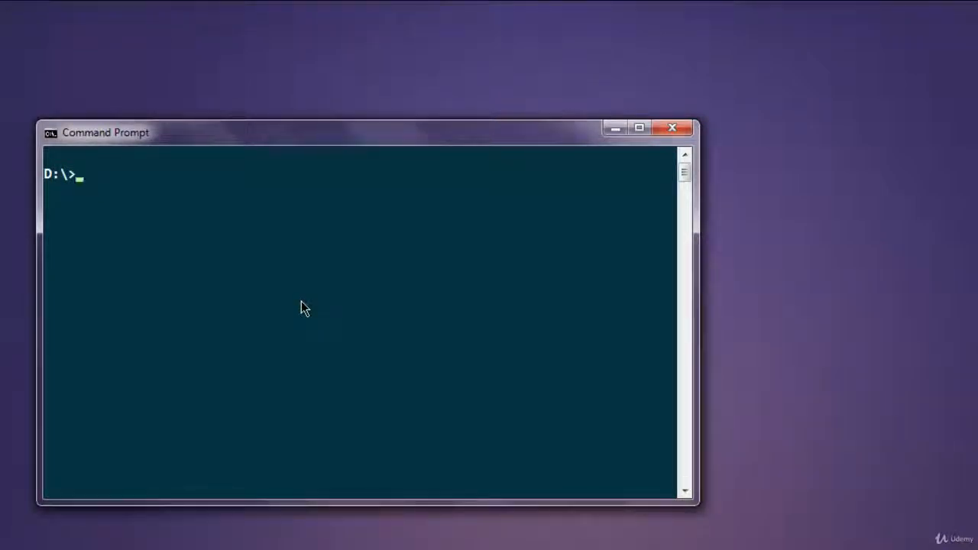
Step: Run node sample.js from D:\ so the parsed CSV rows print in Command Prompt
type("node")
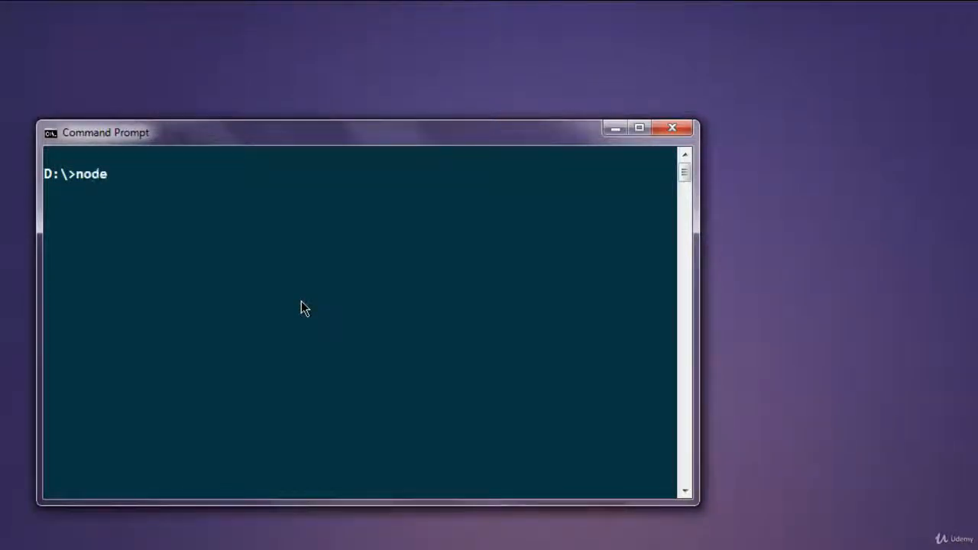
type("sample.js")
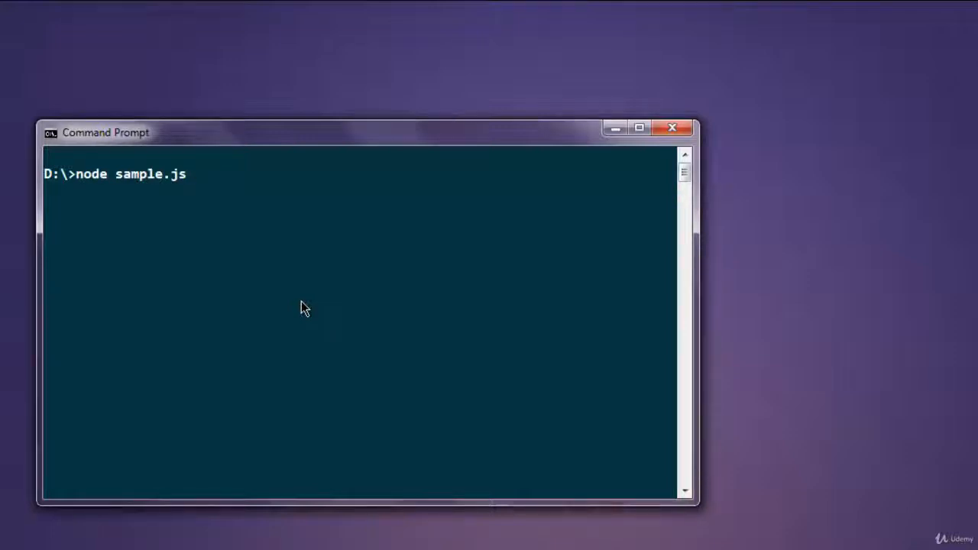
key("Return")
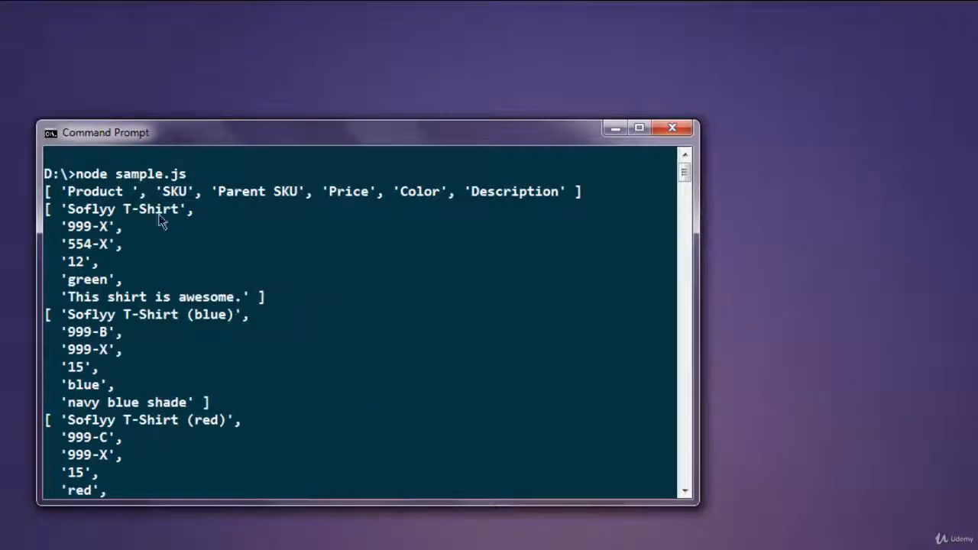
mouse_move(230, 202)
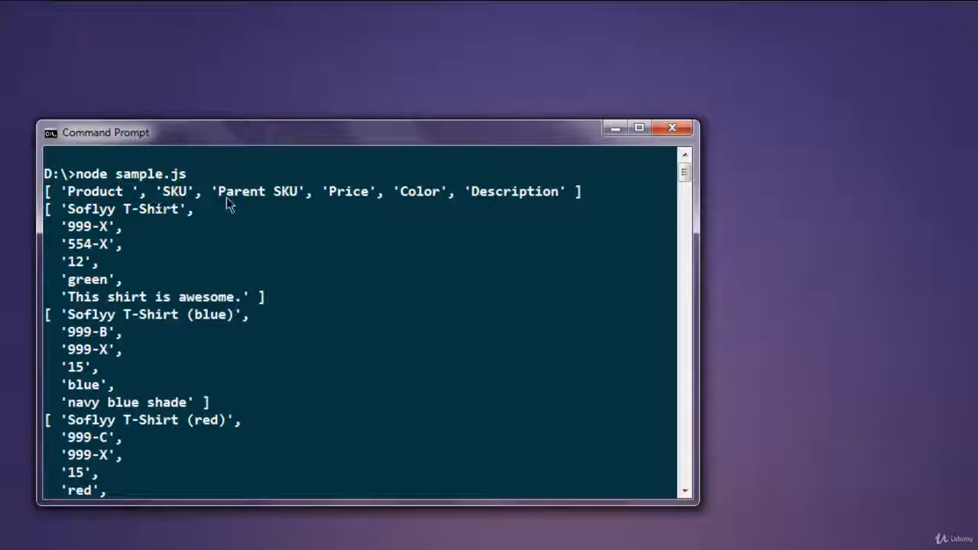
mouse_move(101, 289)
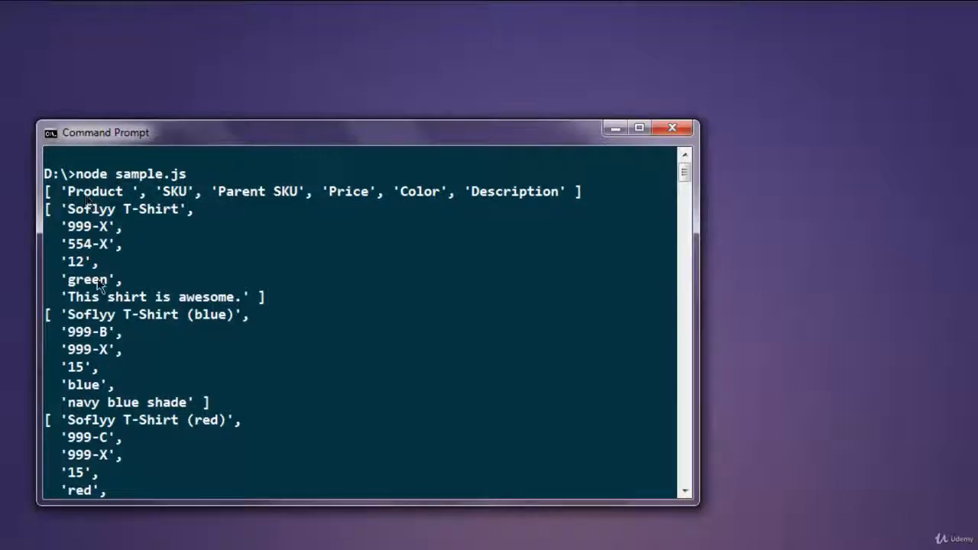
mouse_move(93, 201)
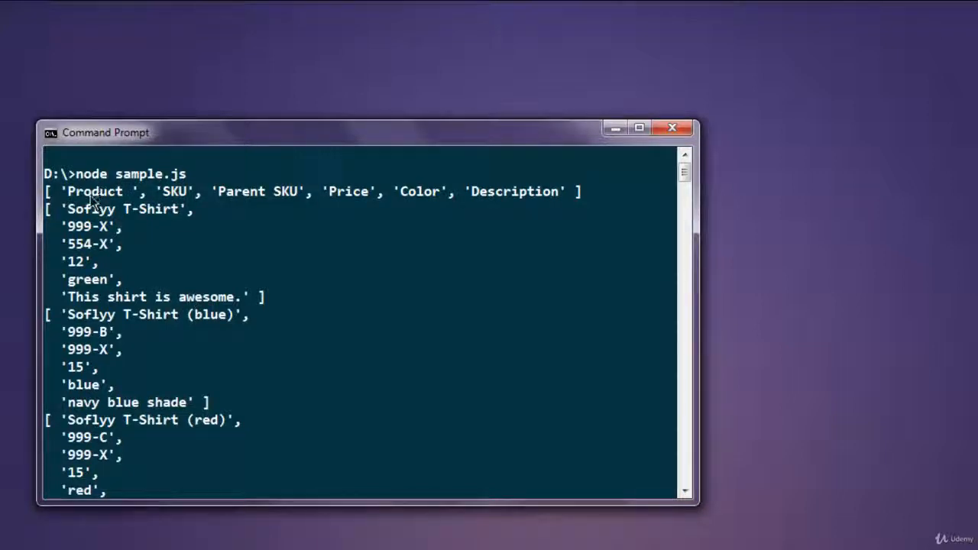
mouse_move(328, 197)
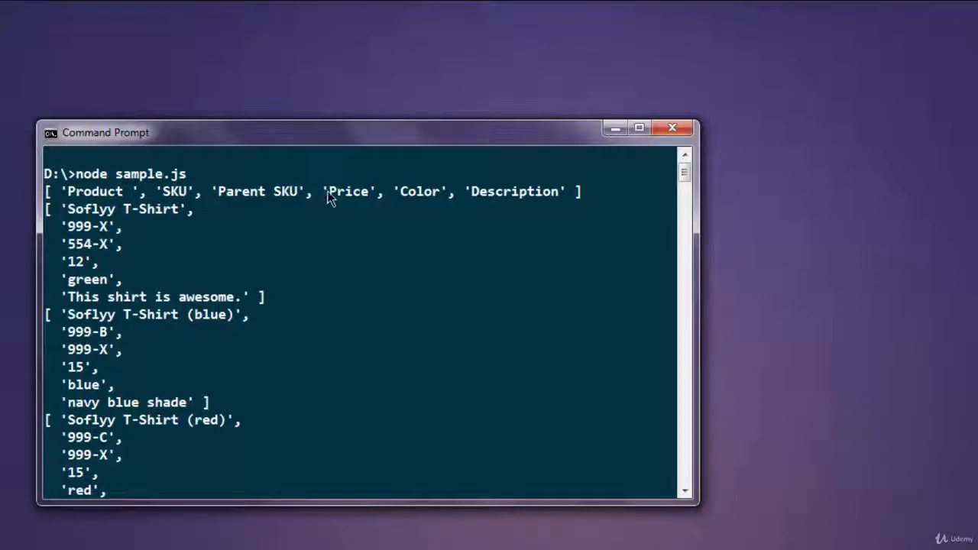
mouse_move(556, 200)
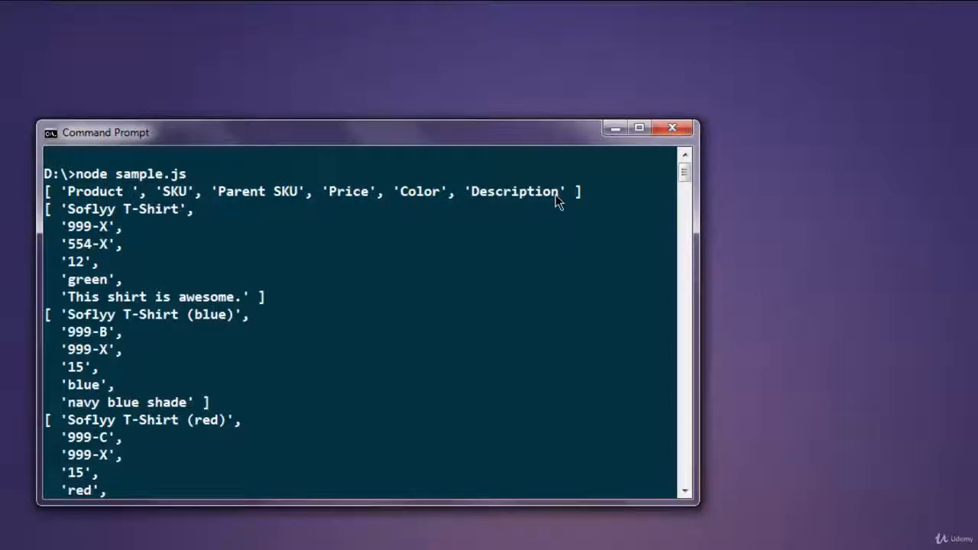
mouse_move(85, 211)
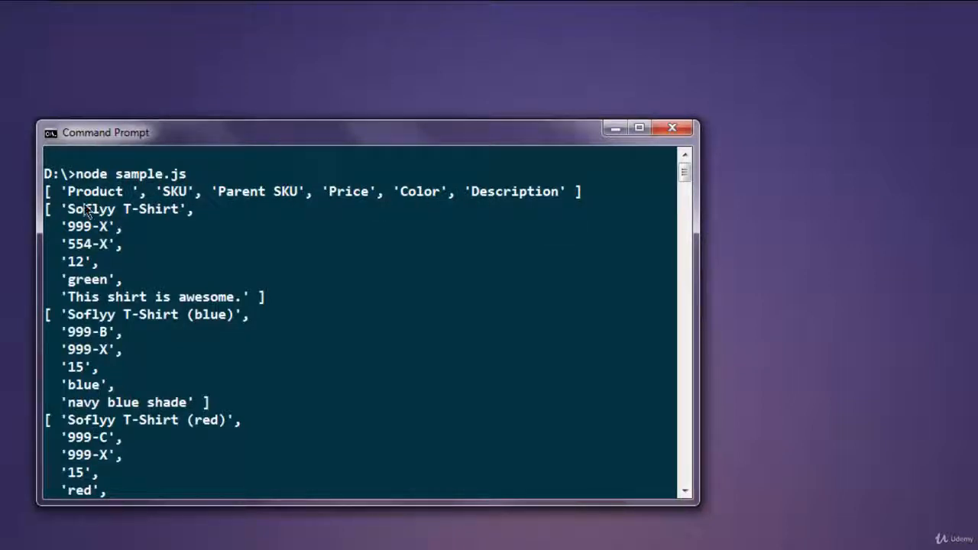
mouse_move(83, 301)
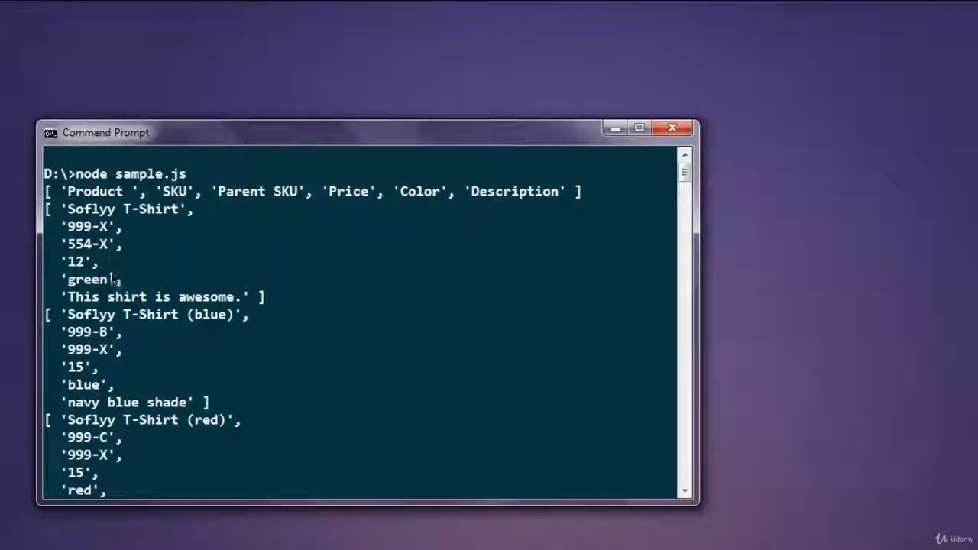
mouse_move(84, 333)
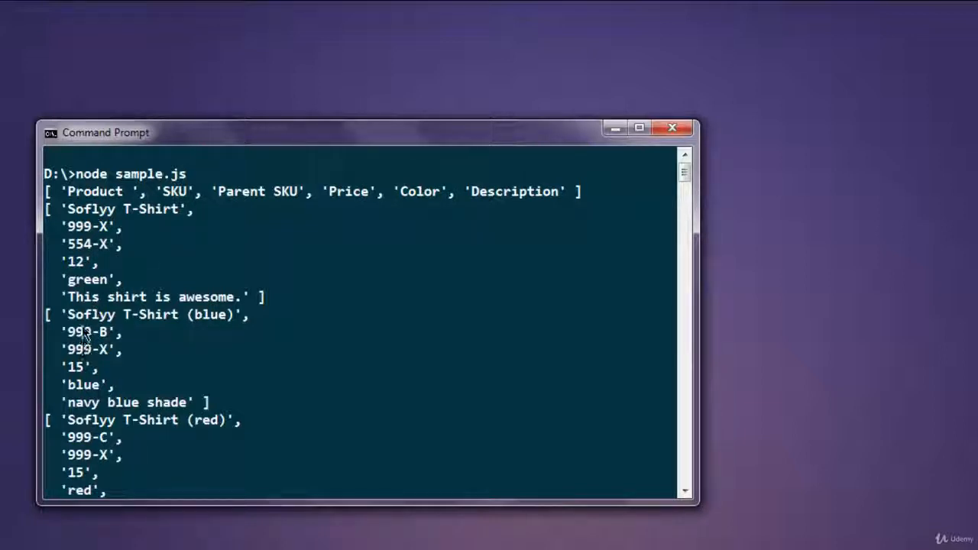